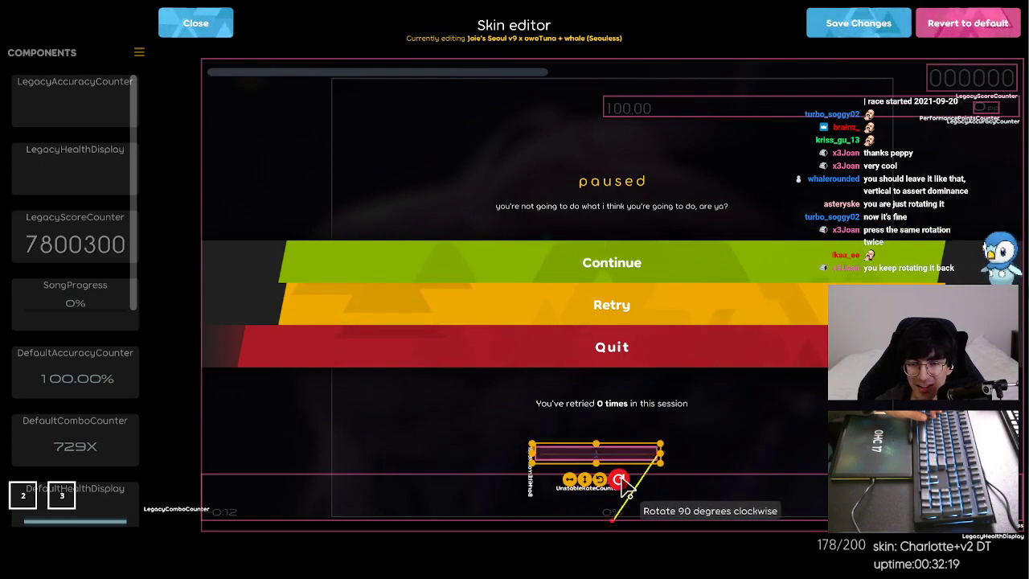
- Rotate the hit error bar a quarter turn clockwise, then a quarter turn back
click(618, 472)
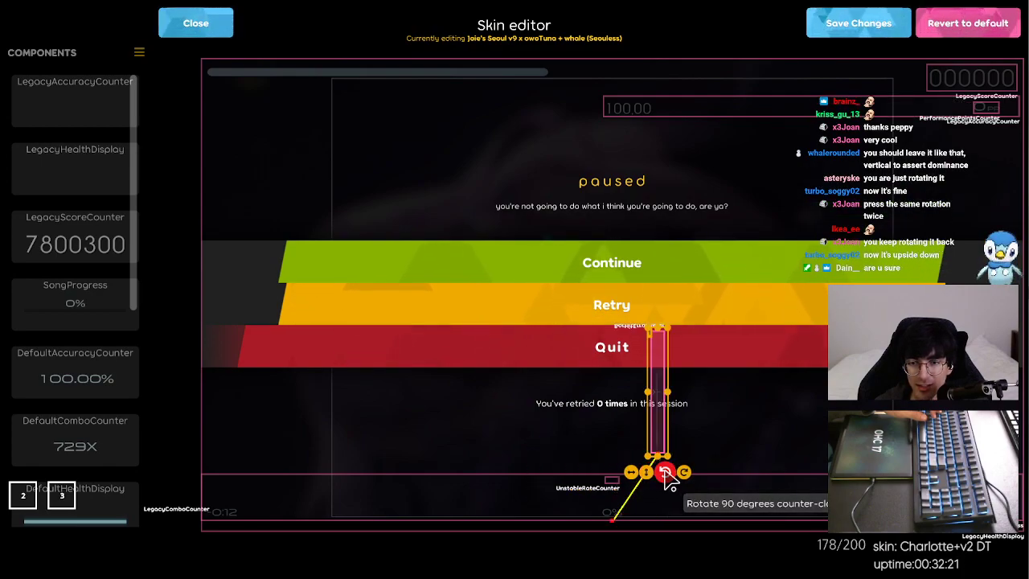
click(661, 472)
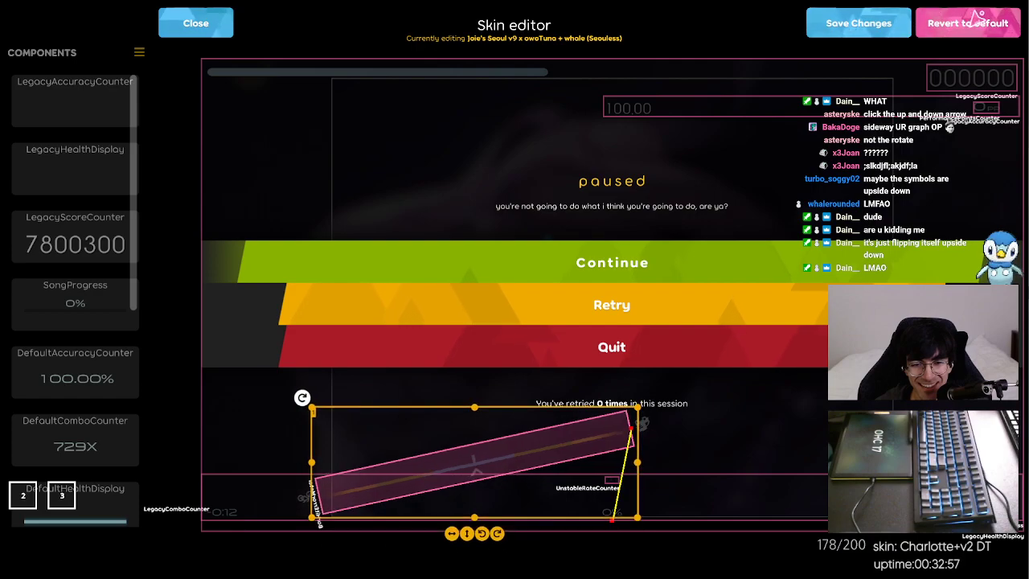
mouse_move(468, 534)
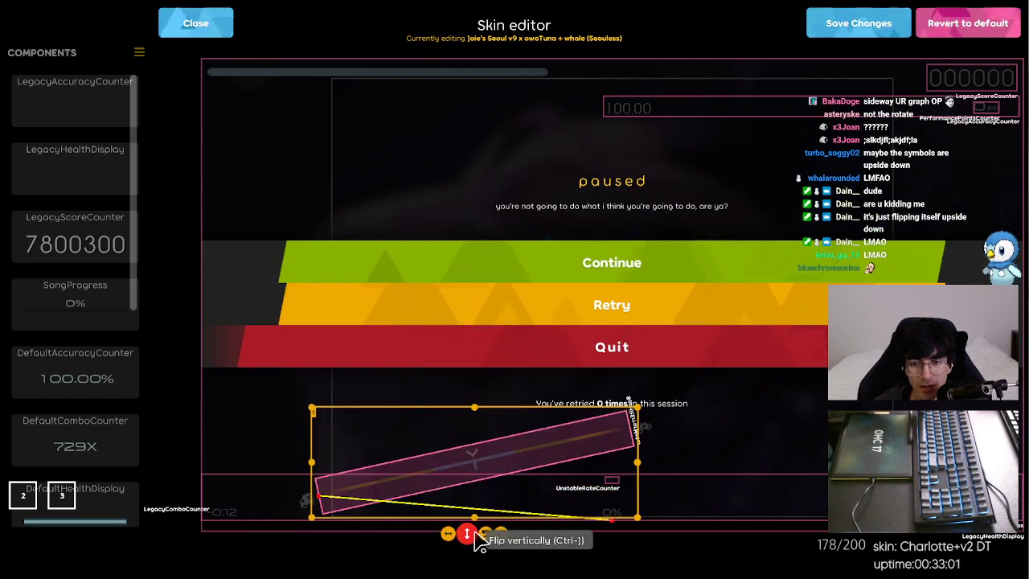
mouse_move(371, 433)
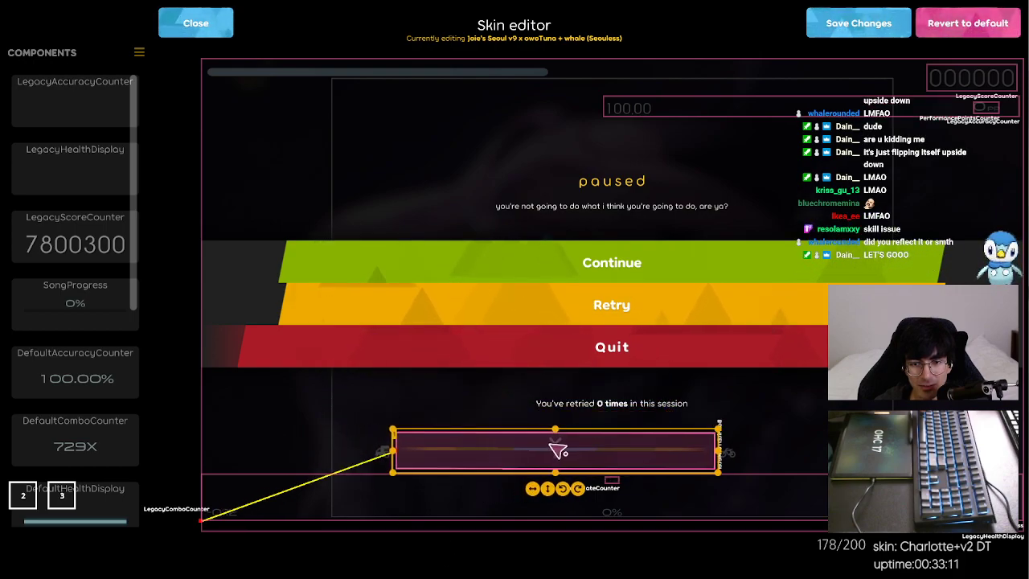
- Move the hit error bar to the top of the screen and exit the skin editor
drag(558, 450, 546, 515)
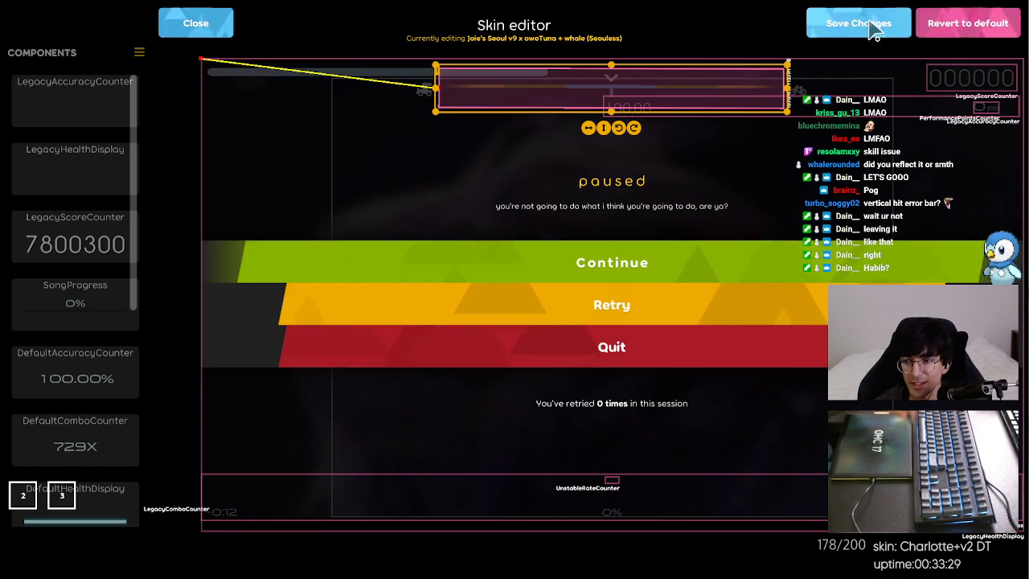
mouse_move(394, 41)
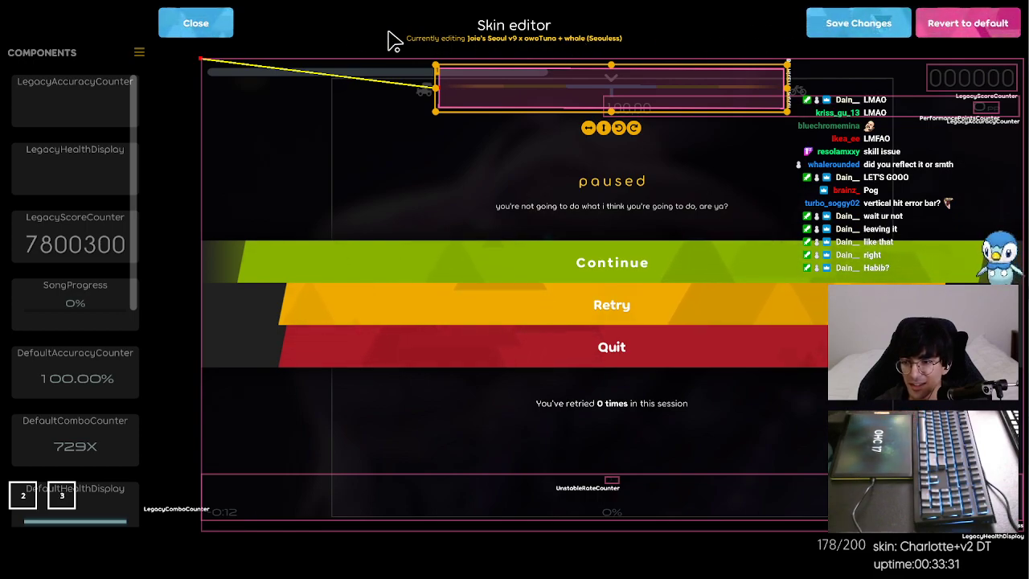
click(195, 23)
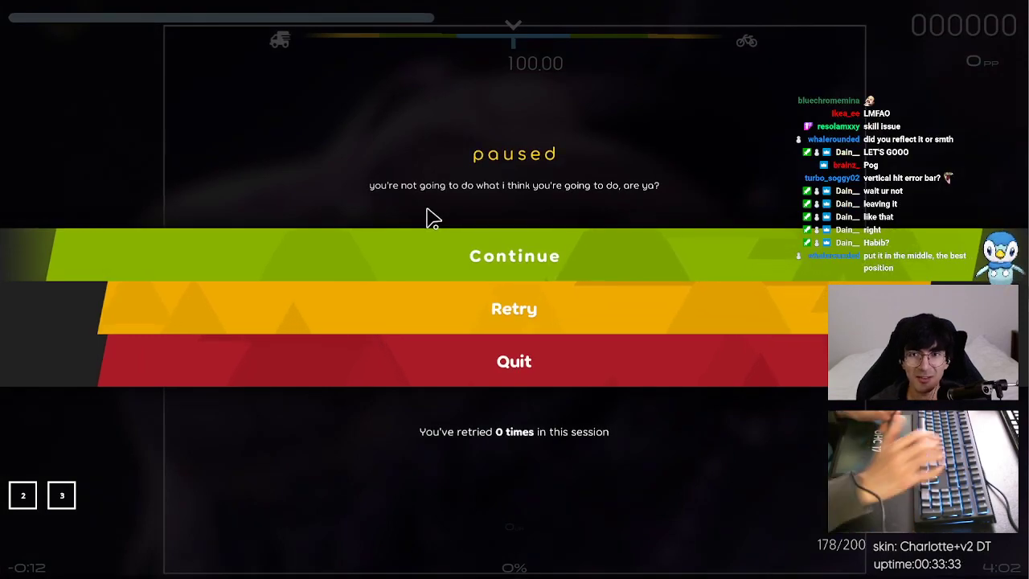
- Reopen the skin layout editor from Settings and dismiss the settings panel
click(513, 256)
text(skin skin)
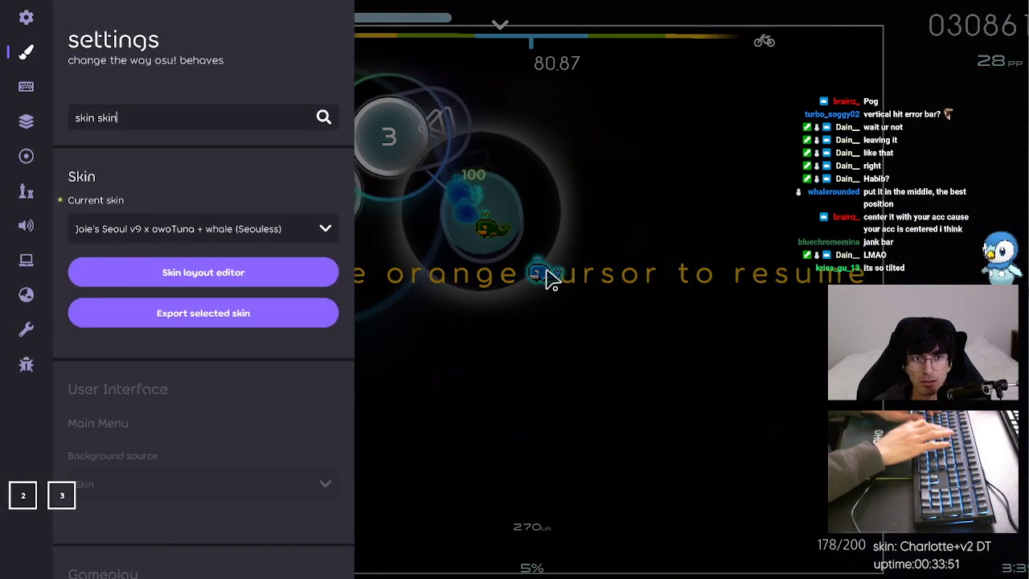
click(203, 271)
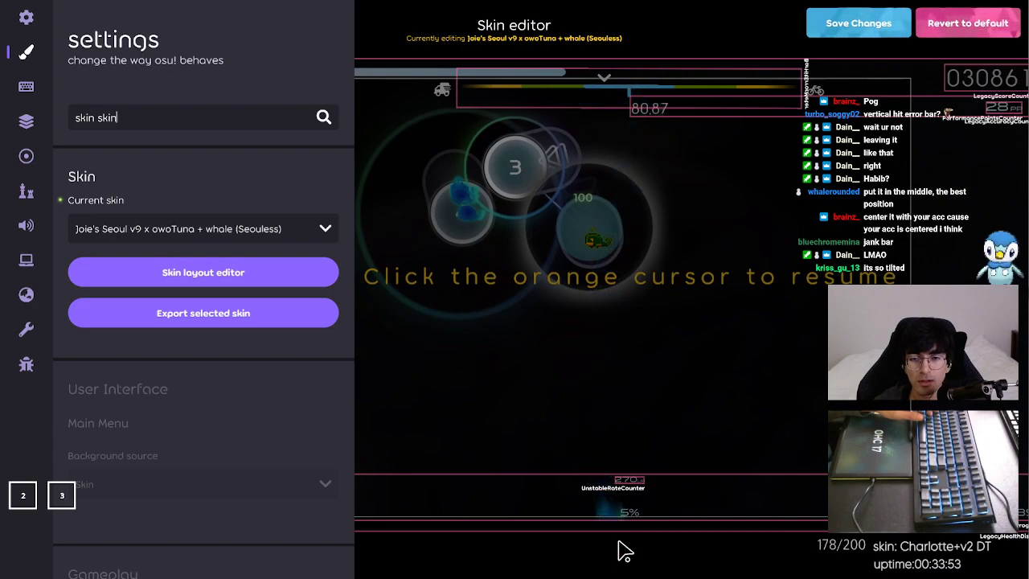
click(202, 272)
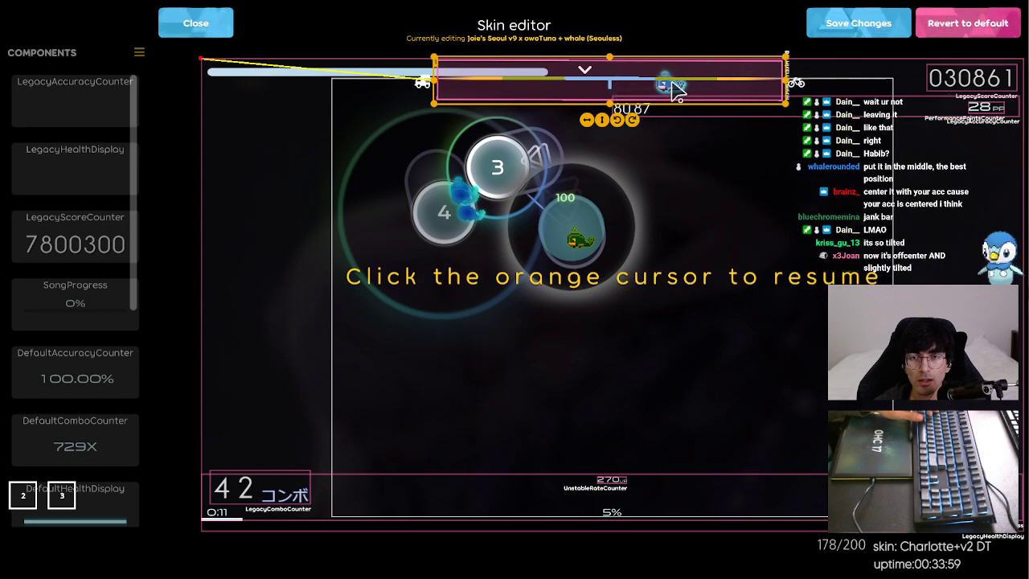
mouse_move(735, 40)
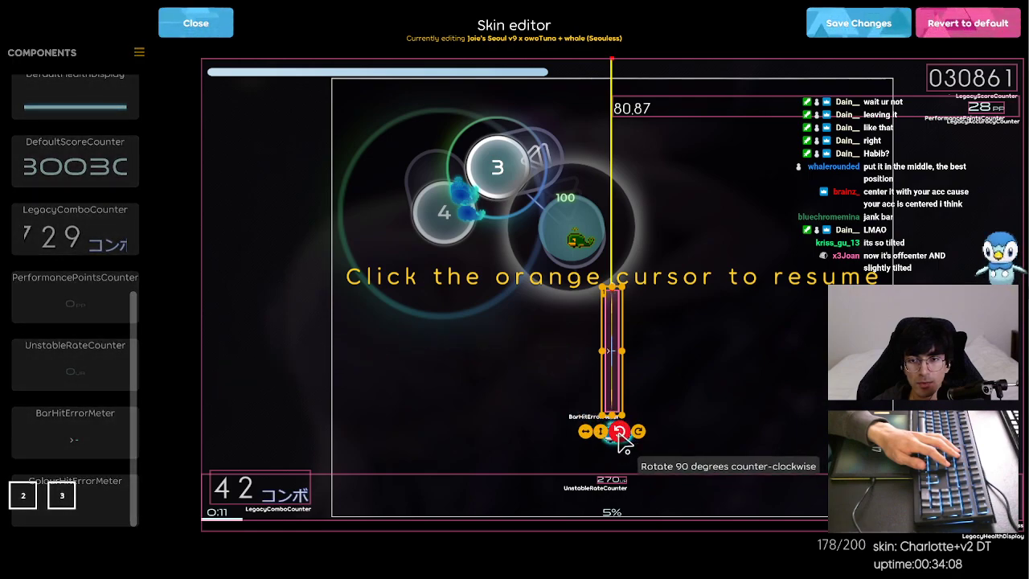
mouse_move(598, 431)
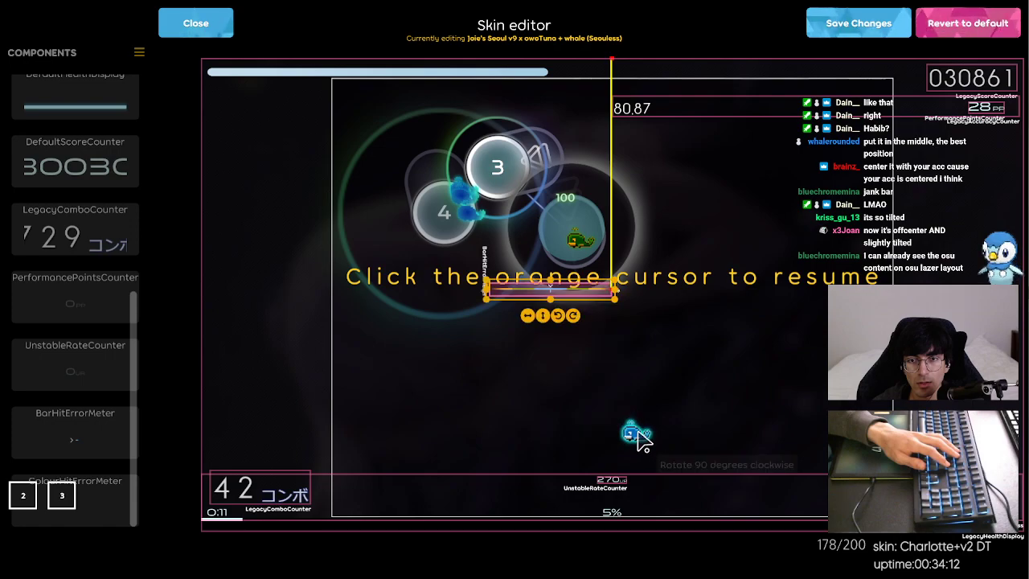
- Move the hit error bar near the accuracy display, then back up to the top centre
drag(547, 293, 614, 145)
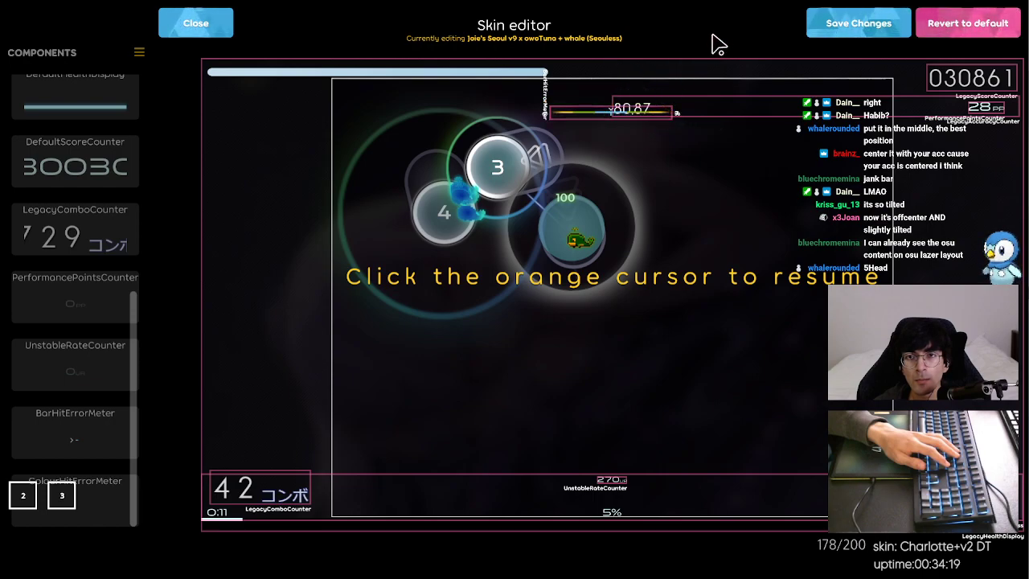
click(595, 488)
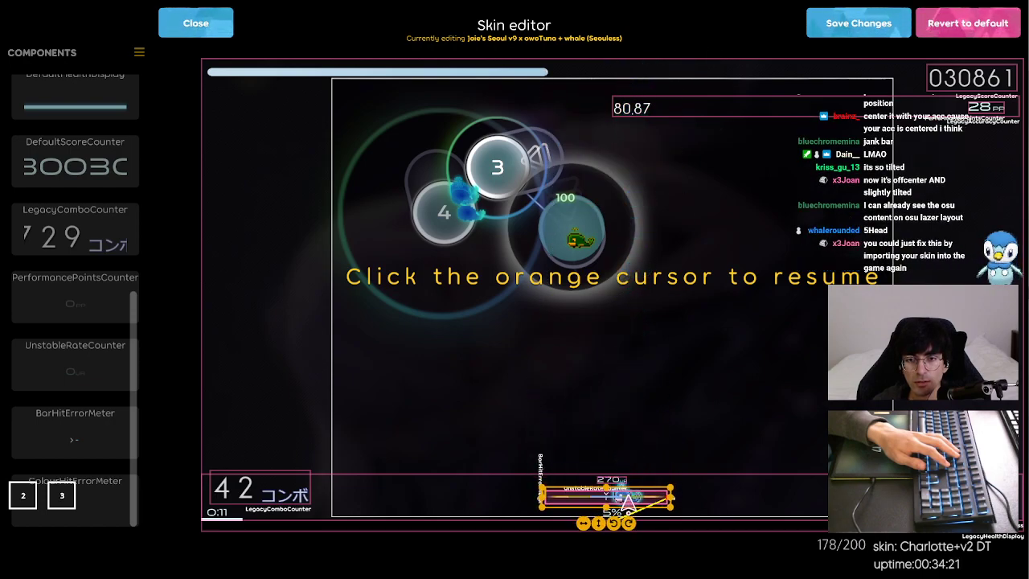
drag(598, 494, 598, 76)
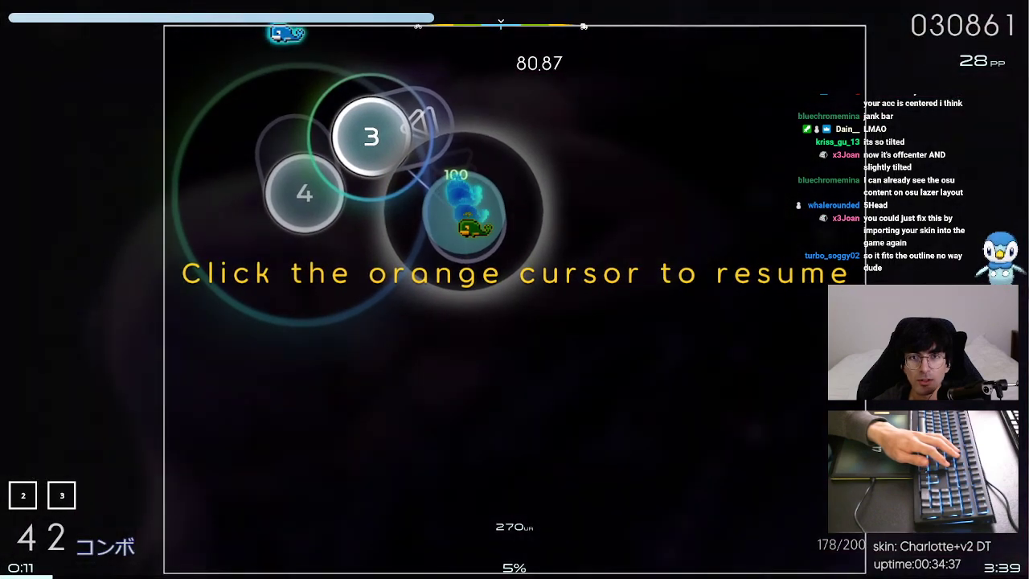
- Open the skin layout editor, close it to preview the layout, then reopen it
click(25, 17)
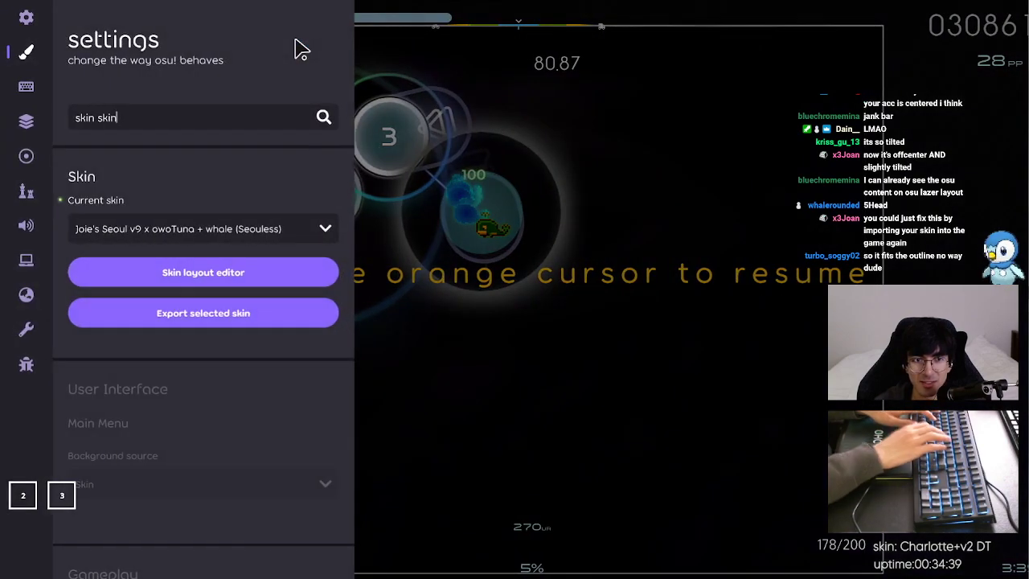
click(203, 272)
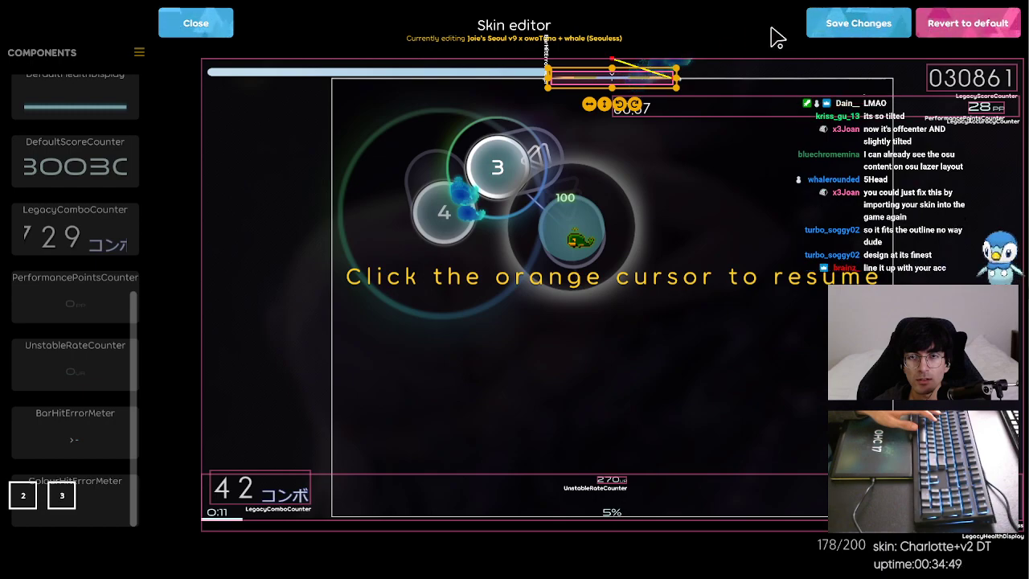
click(194, 22)
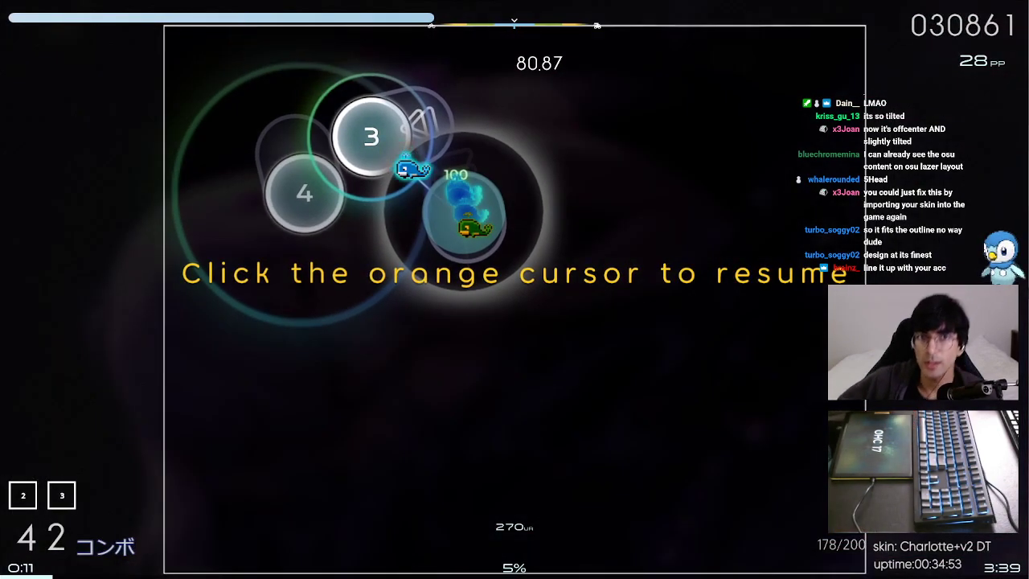
mouse_move(245, 189)
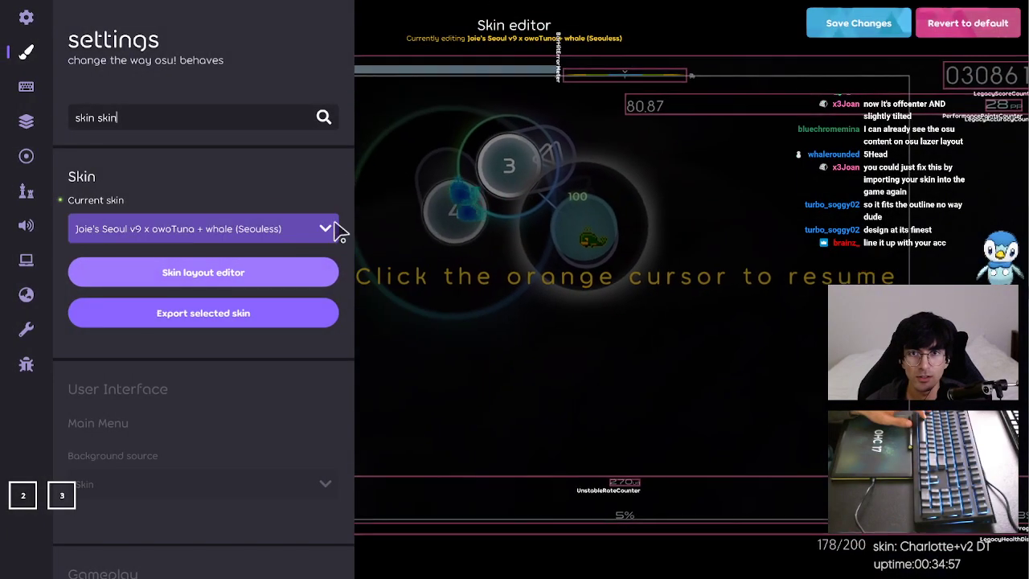
click(202, 271)
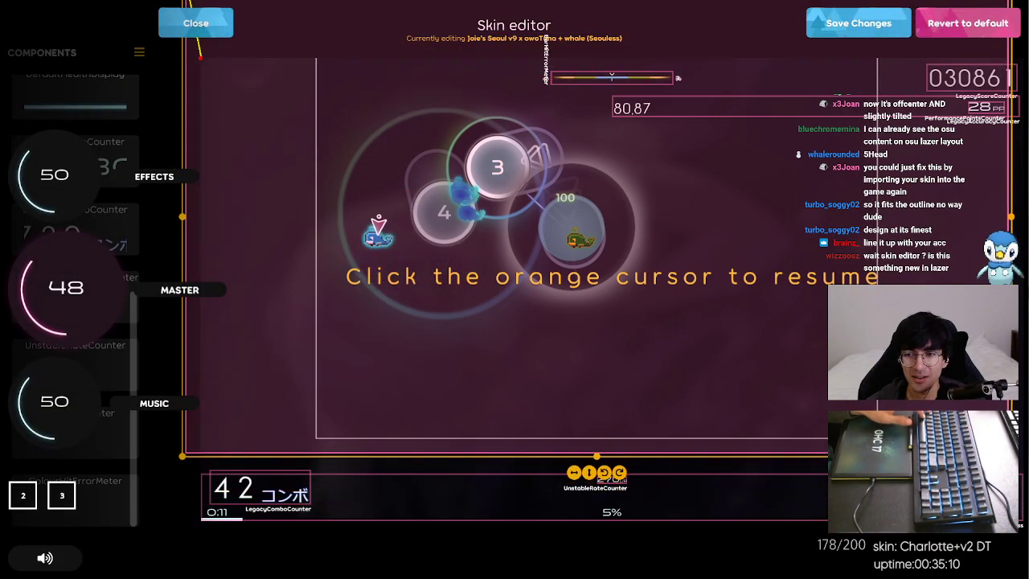
- Lower the hit error bar from the top to near the bottom of the HUD
scroll(down, 3)
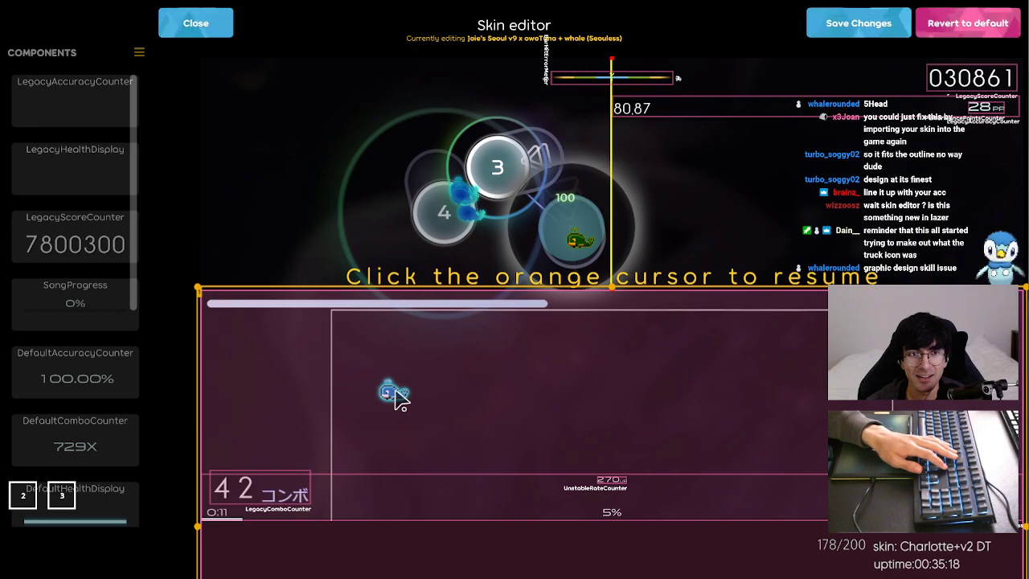
drag(394, 393, 394, 152)
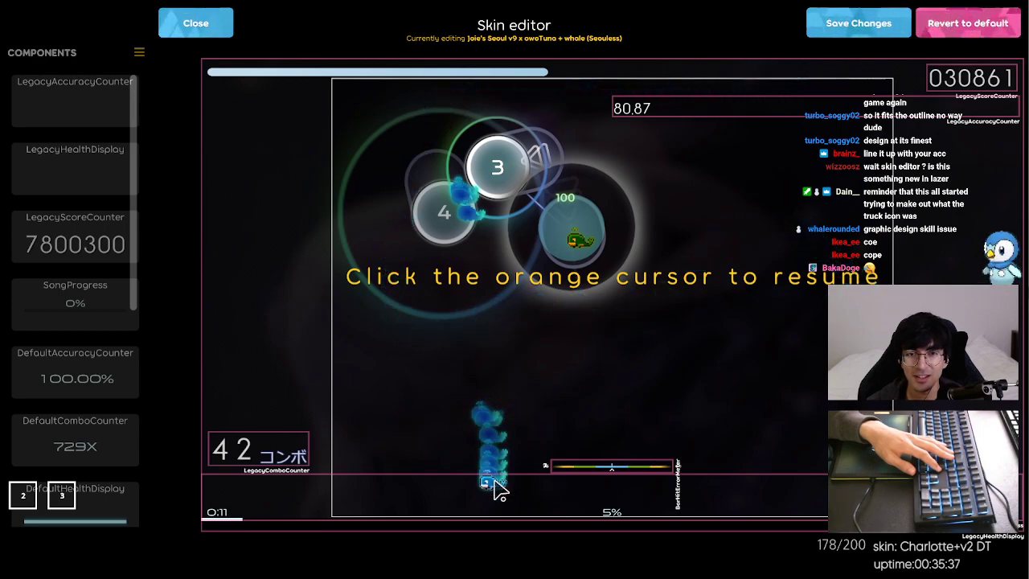
- Settle the hit error bar at bottom centre, just above the 5% progress text
click(612, 466)
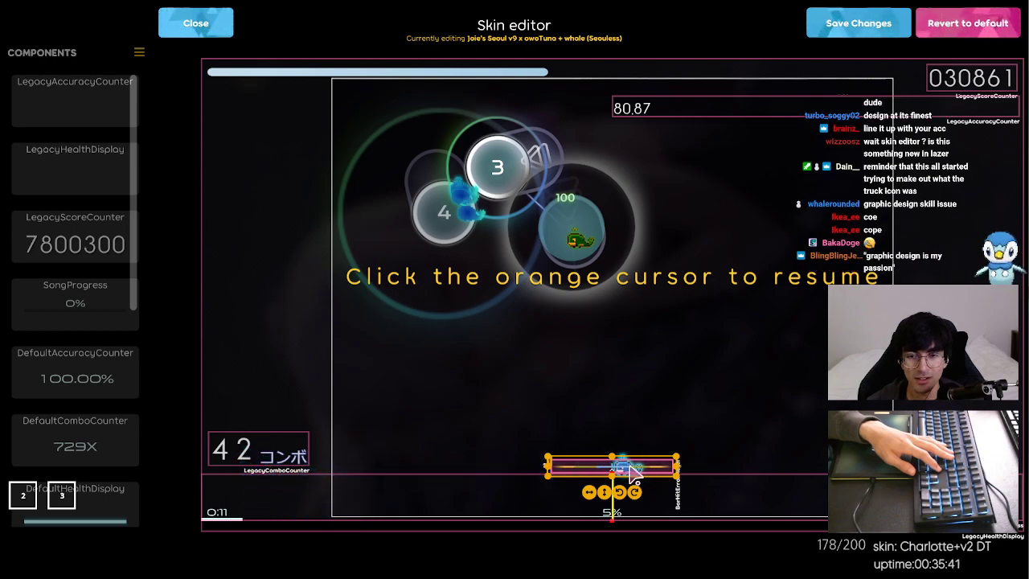
drag(611, 466, 612, 495)
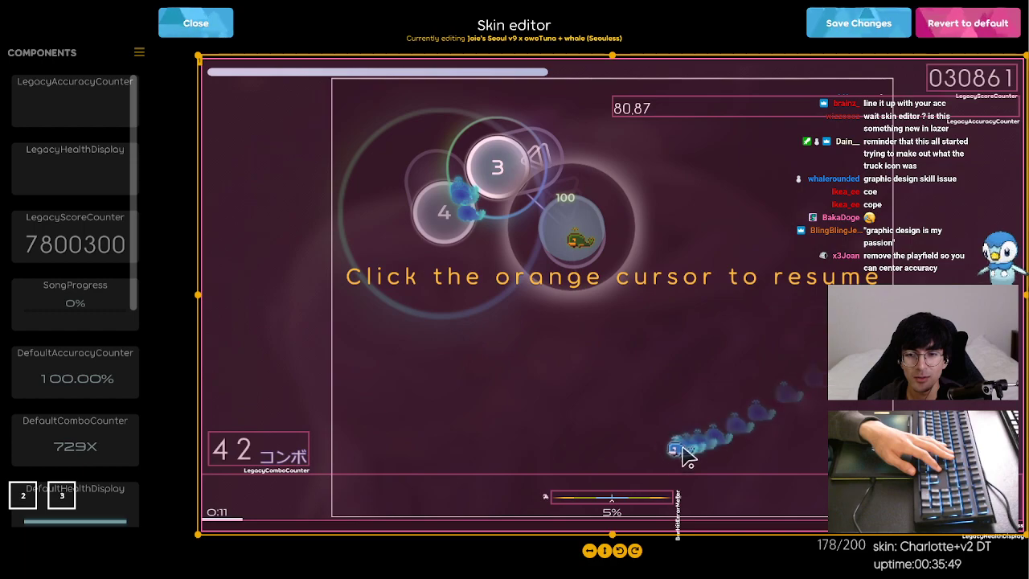
mouse_move(619, 551)
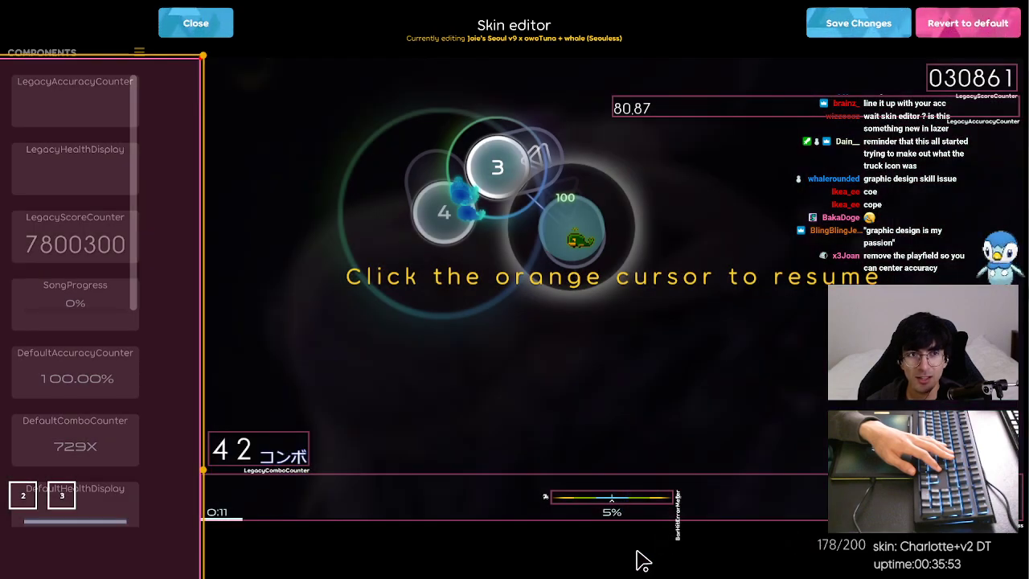
click(257, 450)
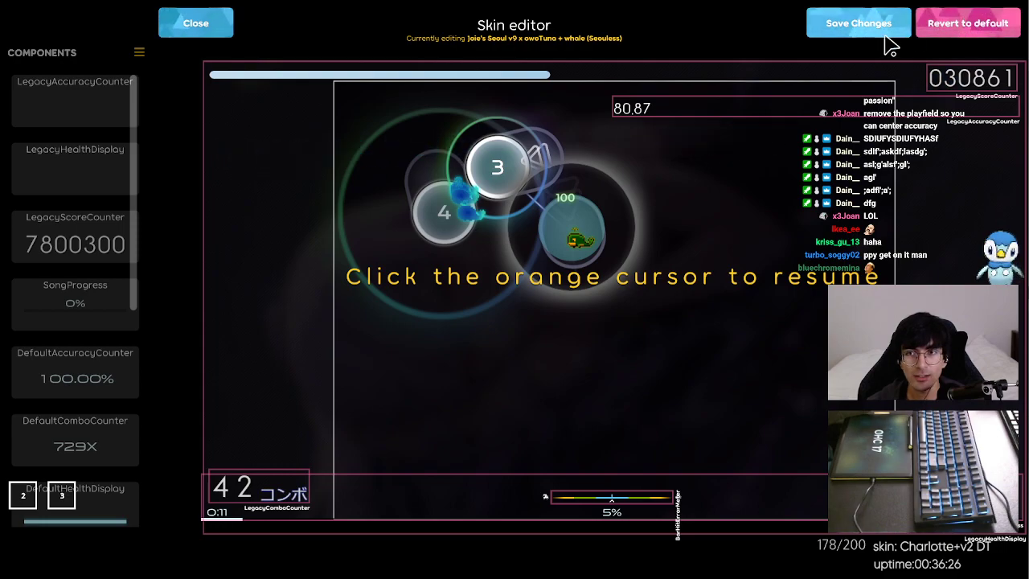
- Add an UnstableRateCounter above the hit error bar, preview the layout, then reopen the editor
scroll(down, 3)
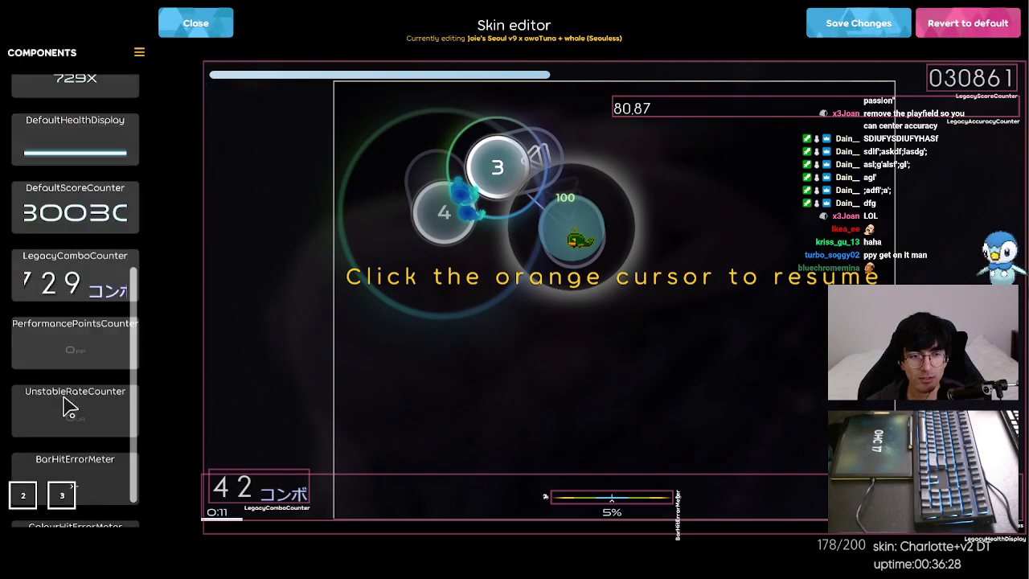
drag(75, 409, 613, 302)
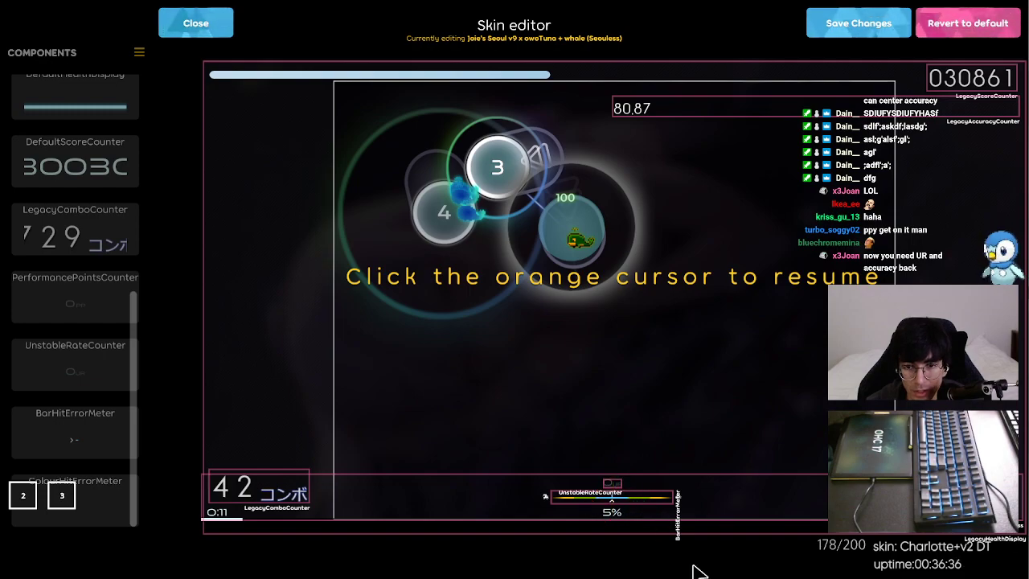
mouse_move(8, 18)
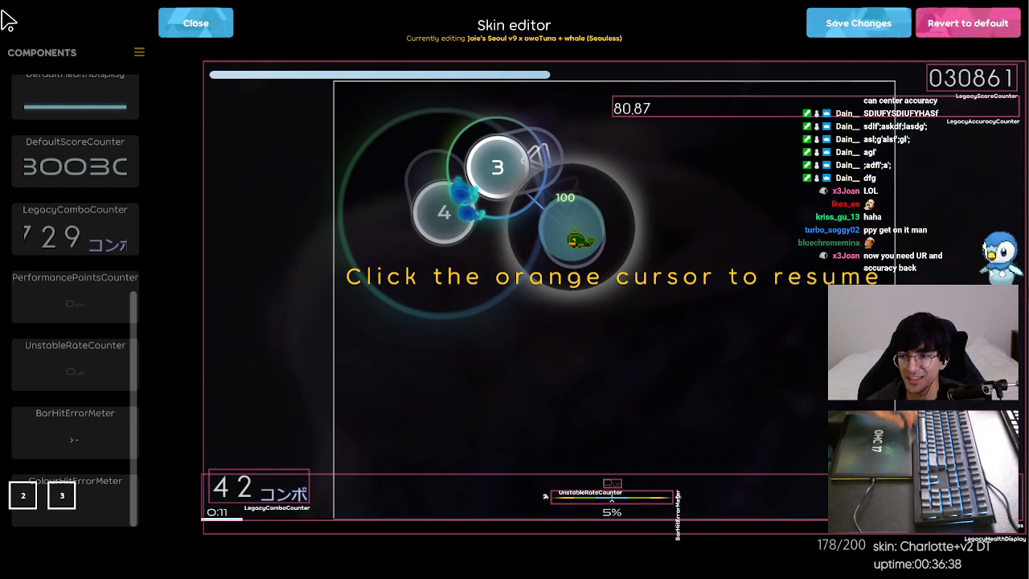
click(195, 22)
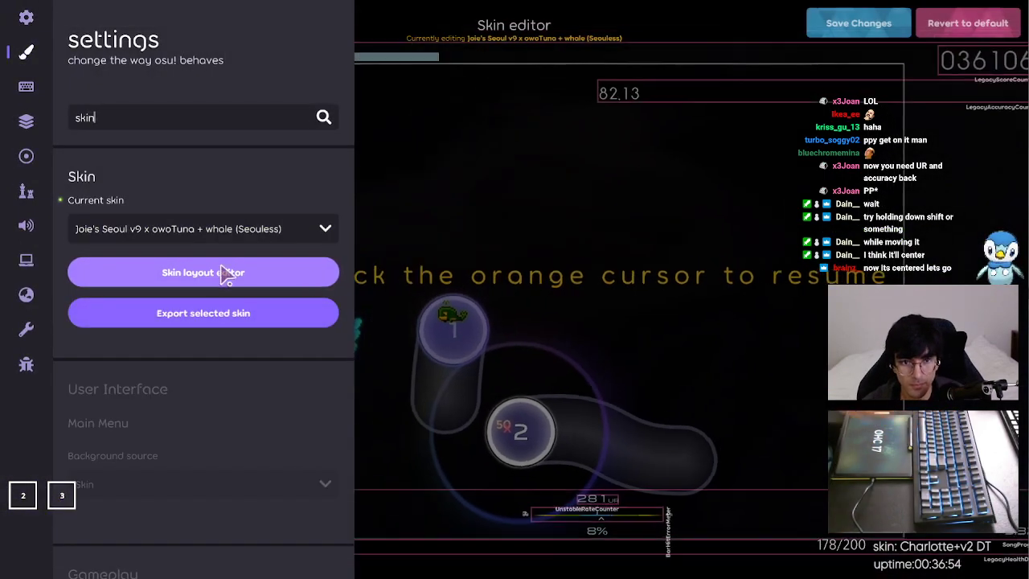
click(203, 272)
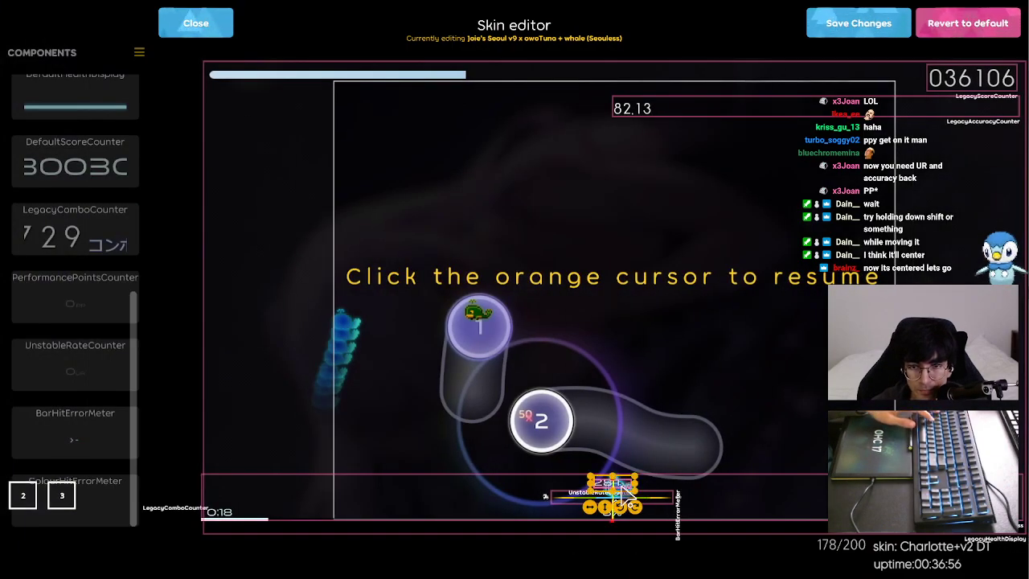